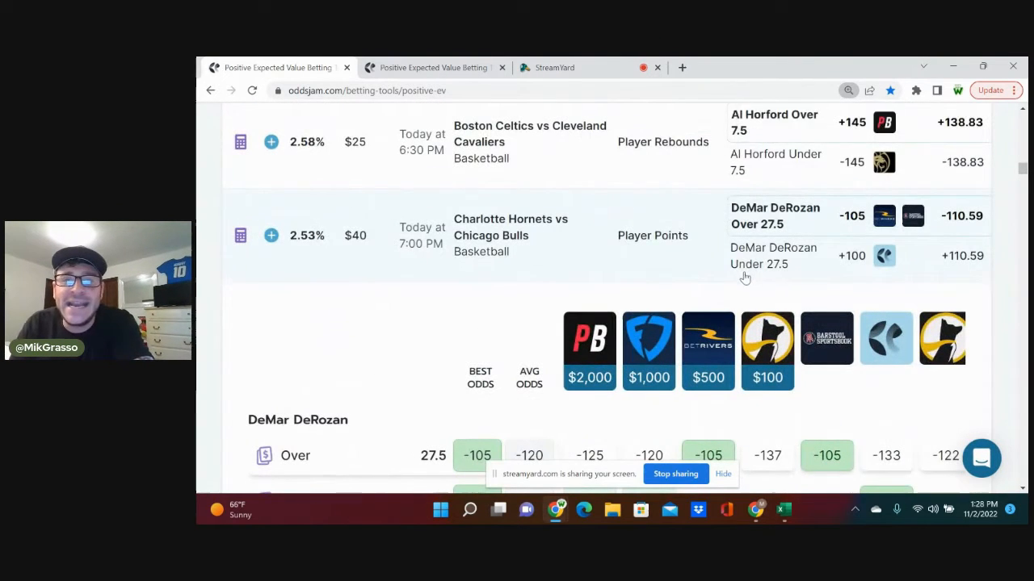
# - Save the DeMar DeRozan bet at BetRivers, -105, with a 50 stake to the tracker
pyautogui.scroll(-3)
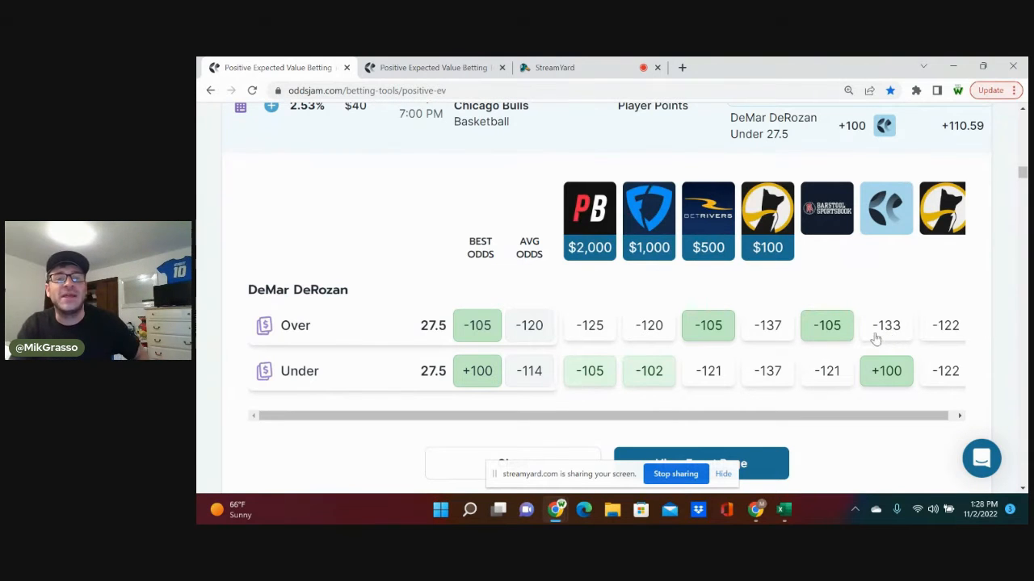
pyautogui.moveTo(624, 331)
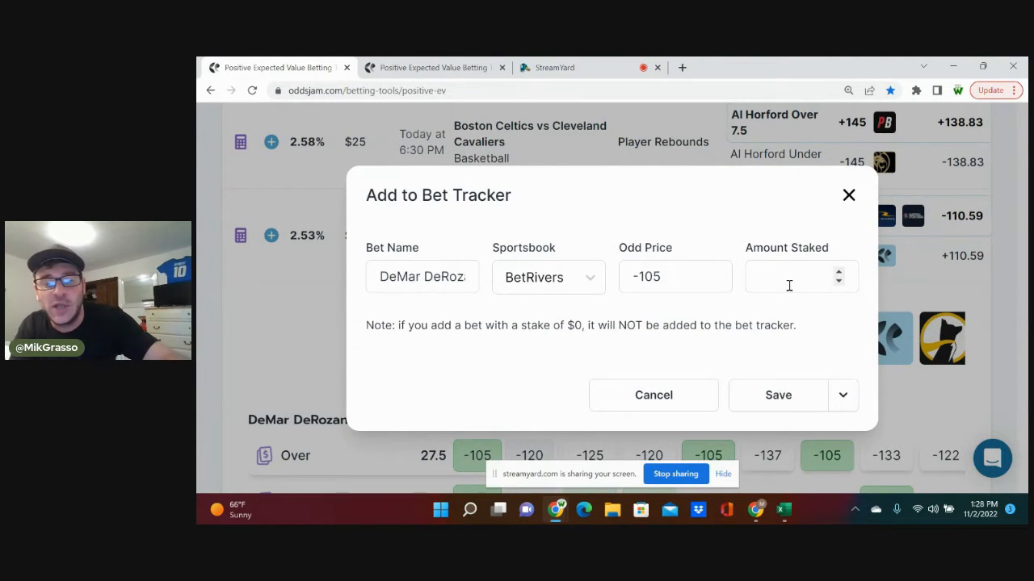
pyautogui.write('50')
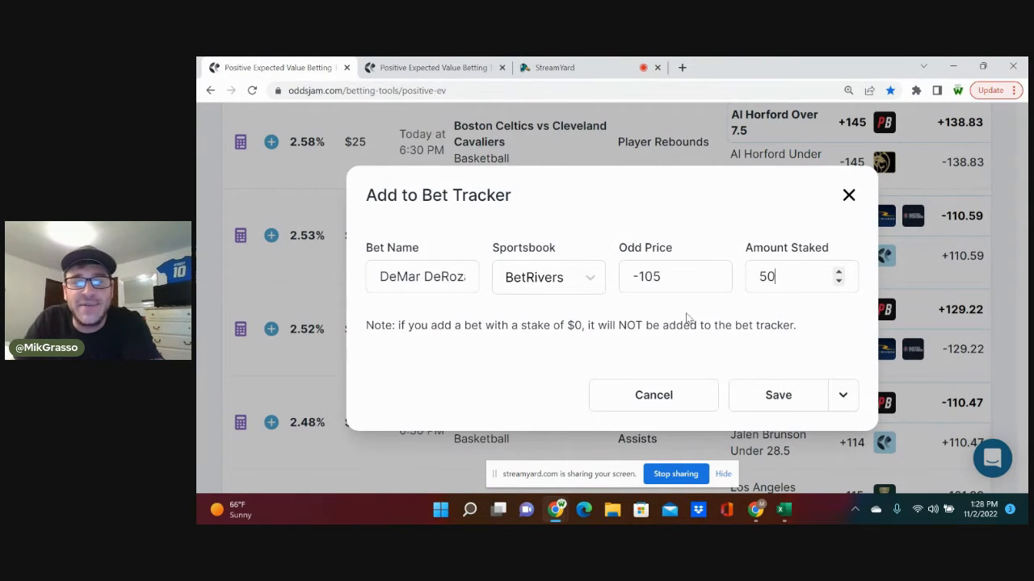
pyautogui.click(779, 394)
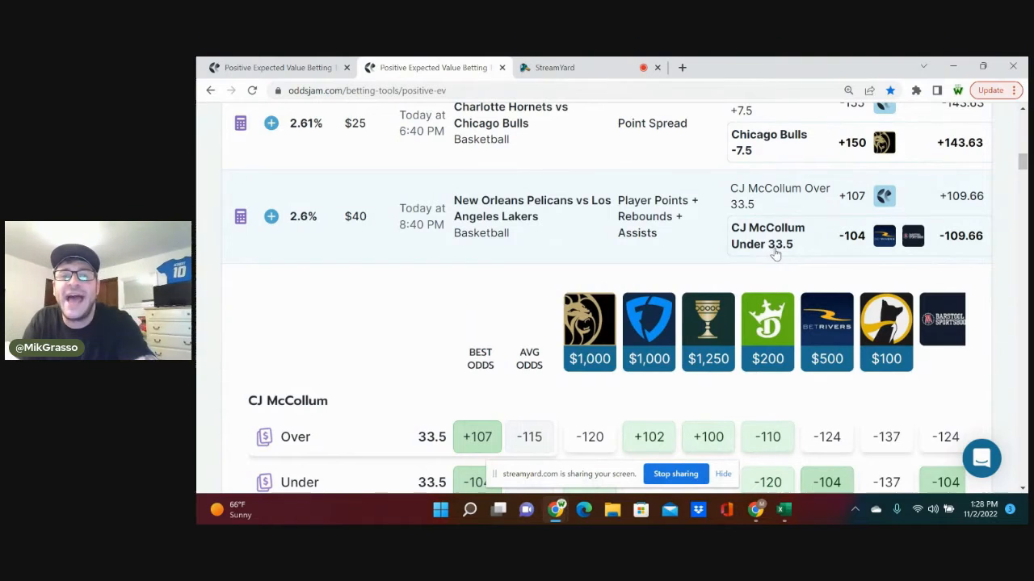
# - Scroll to the CJ McCollum Under 33.5 row showing the $40.38 half-Kelly wager
pyautogui.scroll(-3)
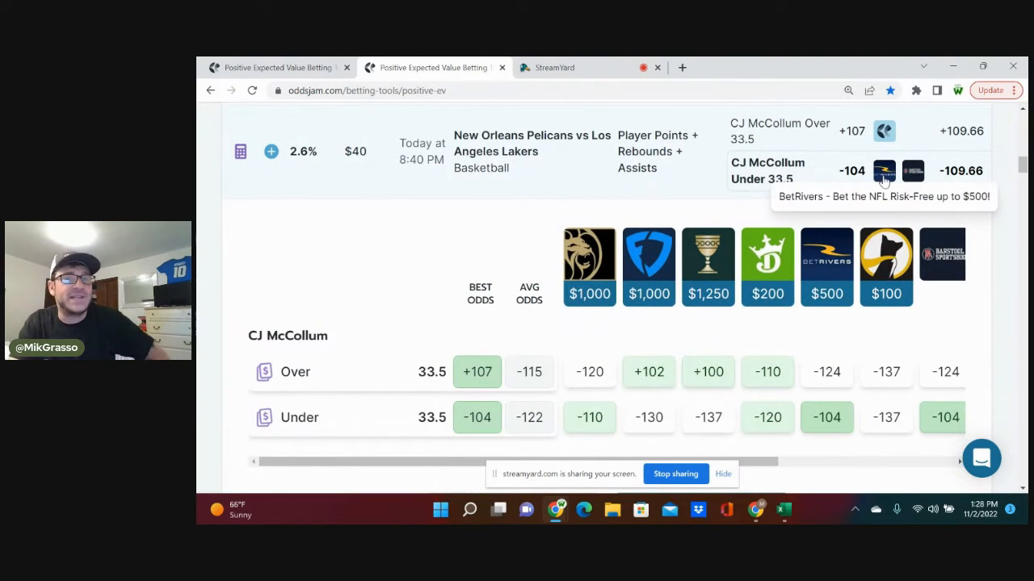
pyautogui.scroll(-3)
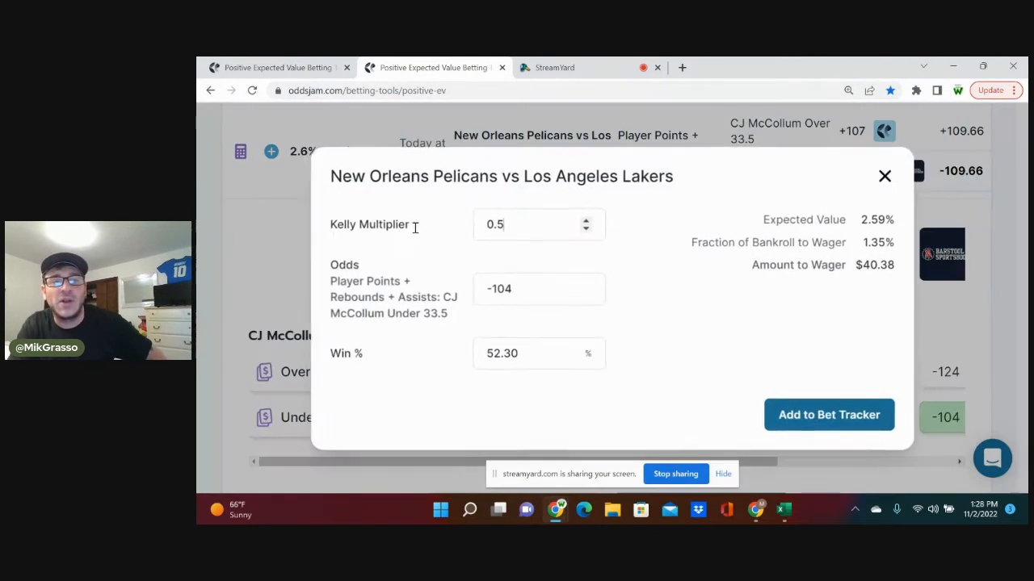
# - Close the calculator and save the CJ McCollum Under 33.5 bet at BetRivers, -104
pyautogui.click(885, 176)
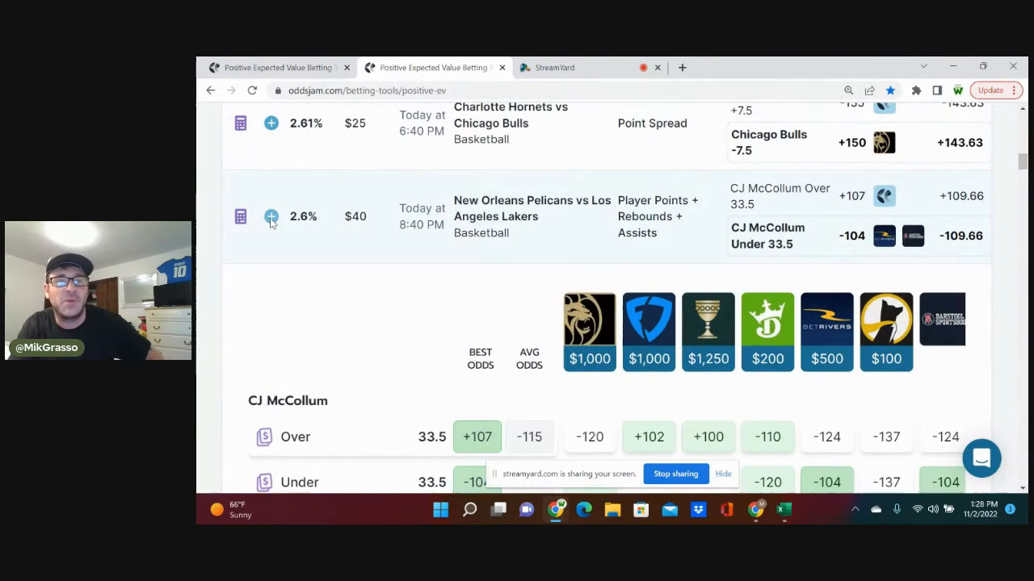
pyautogui.click(271, 216)
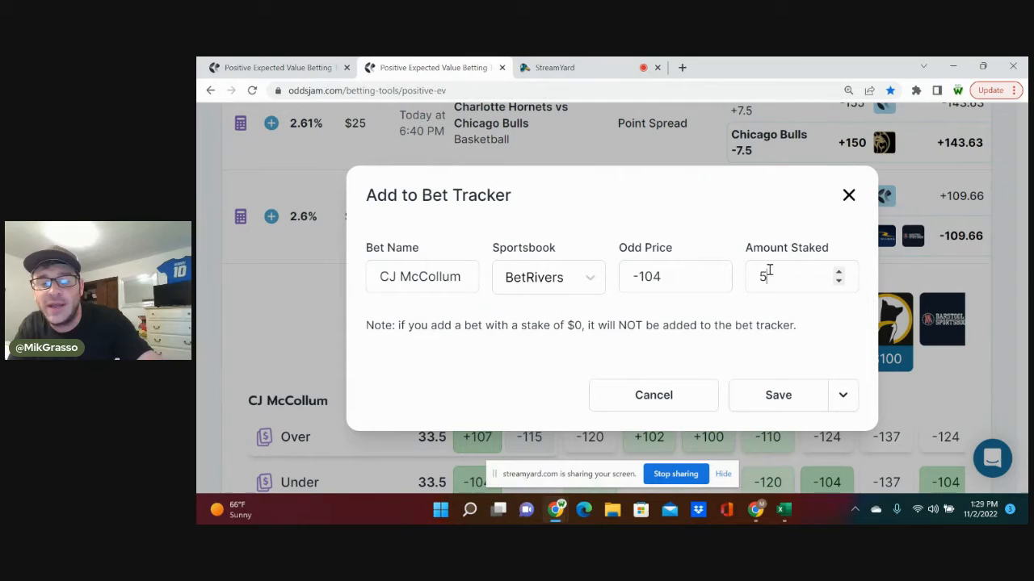
pyautogui.click(779, 394)
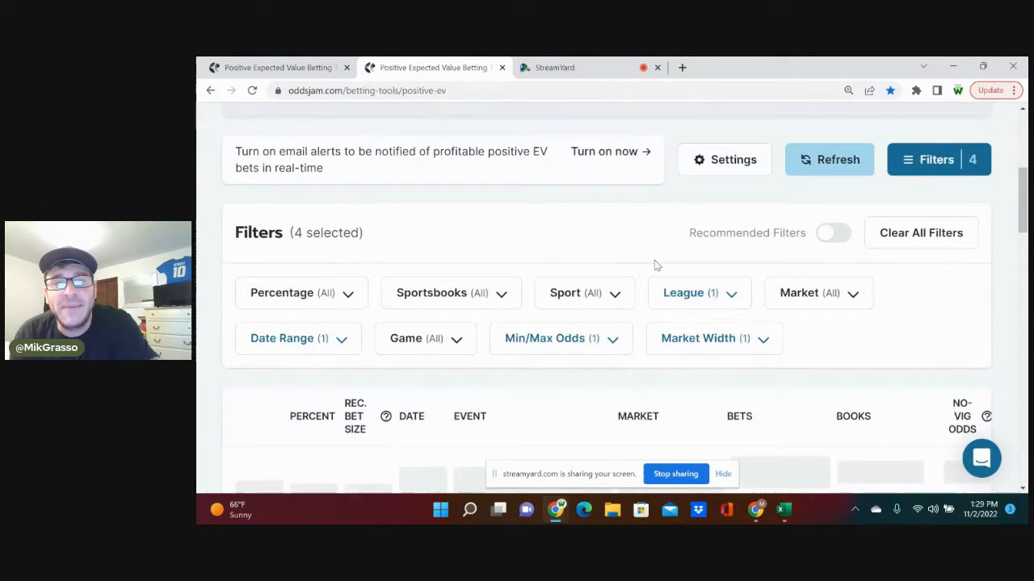
# - Scroll the positive EV table down to the LeBron James Under 7.5 Player Assists row
pyautogui.scroll(-3)
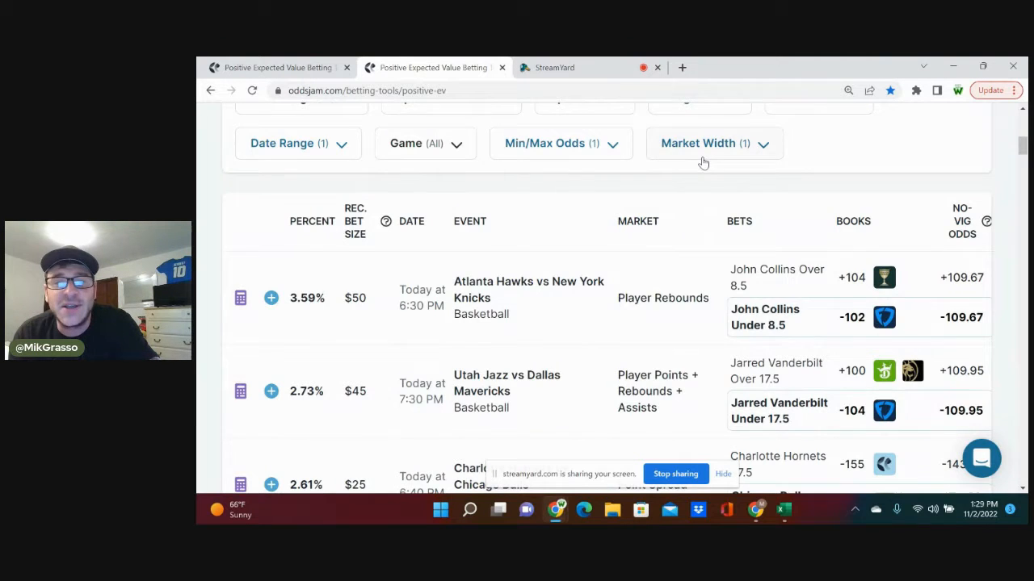
pyautogui.scroll(-3)
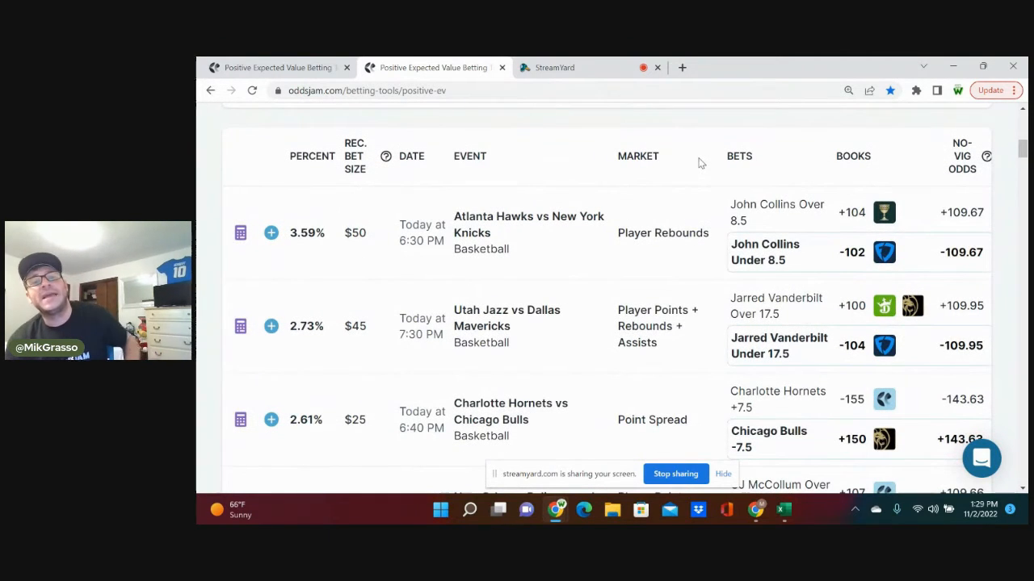
pyautogui.scroll(-3)
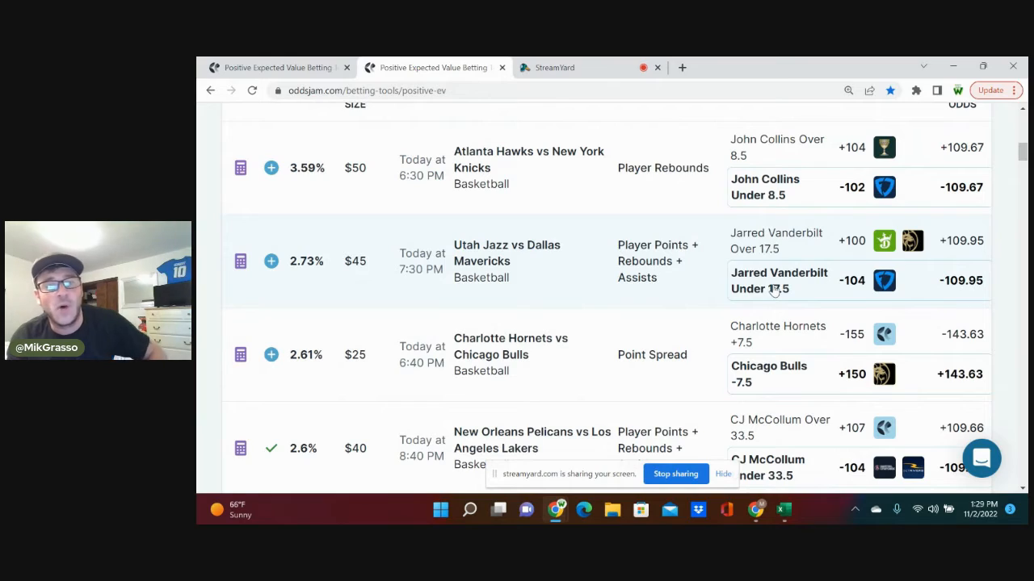
pyautogui.scroll(-3)
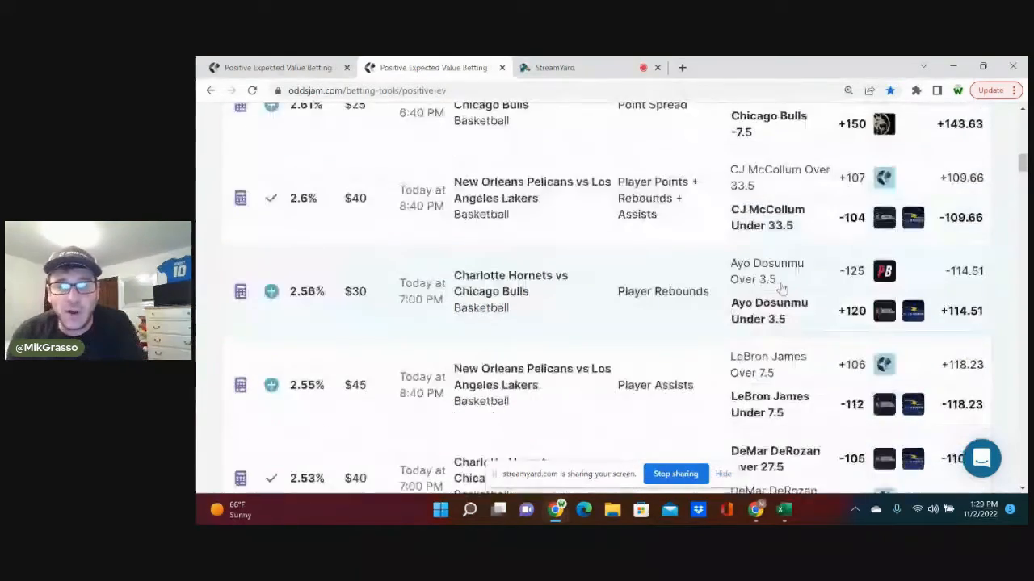
pyautogui.scroll(-3)
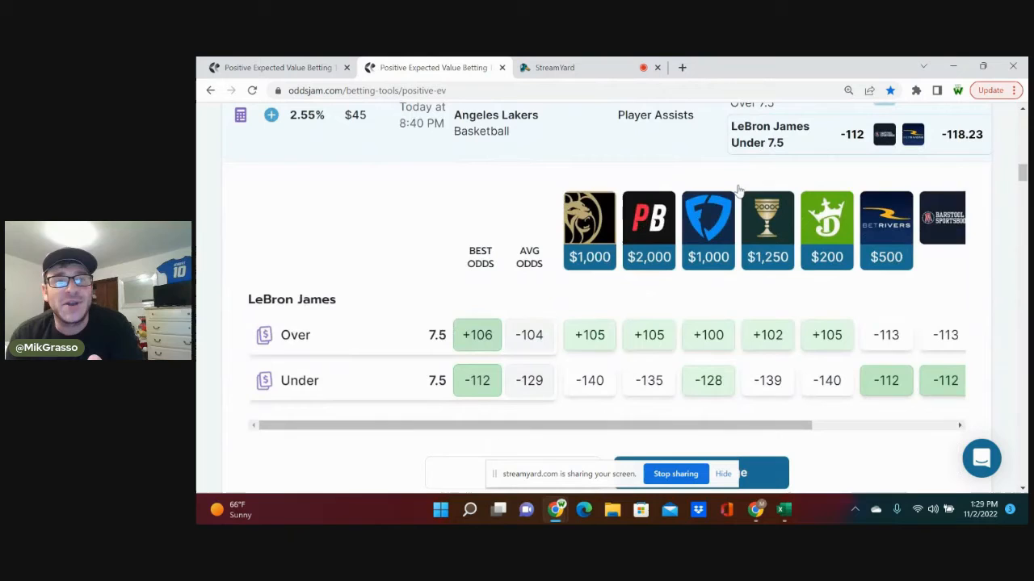
pyautogui.moveTo(612, 348)
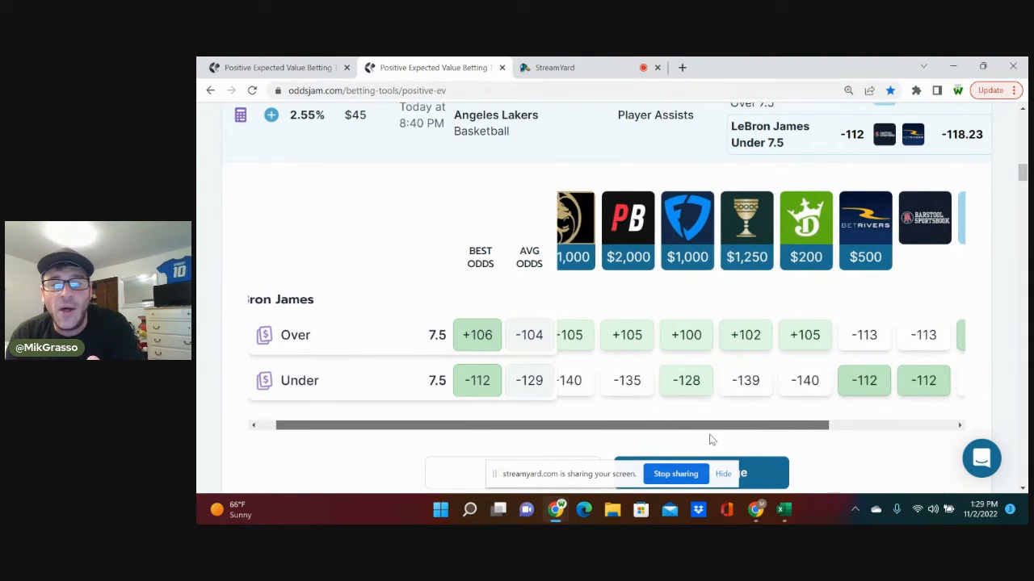
# - Save the LeBron James Under 7.5 Player Assists bet to the tracker
pyautogui.hscroll(3)
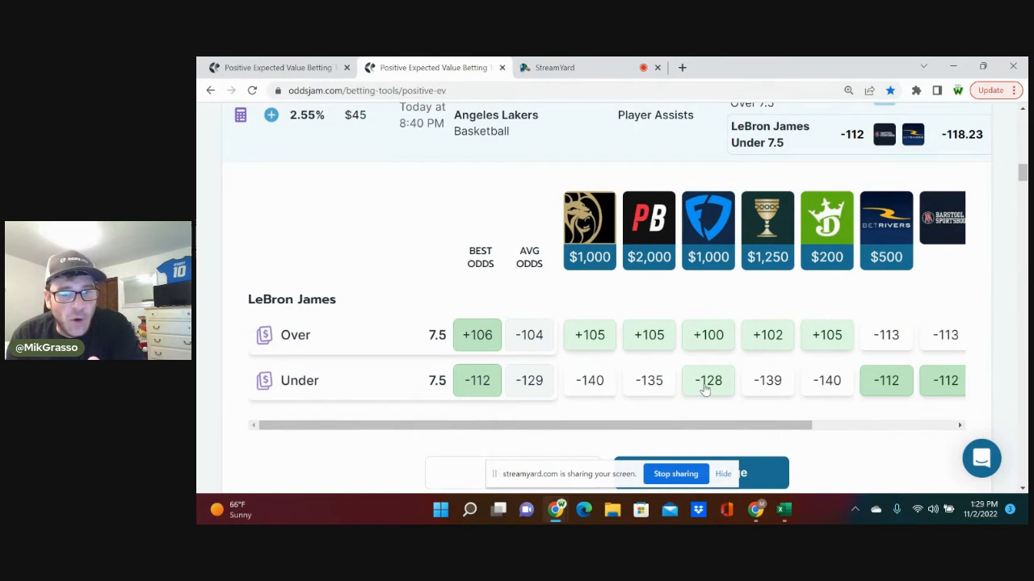
pyautogui.moveTo(691, 397)
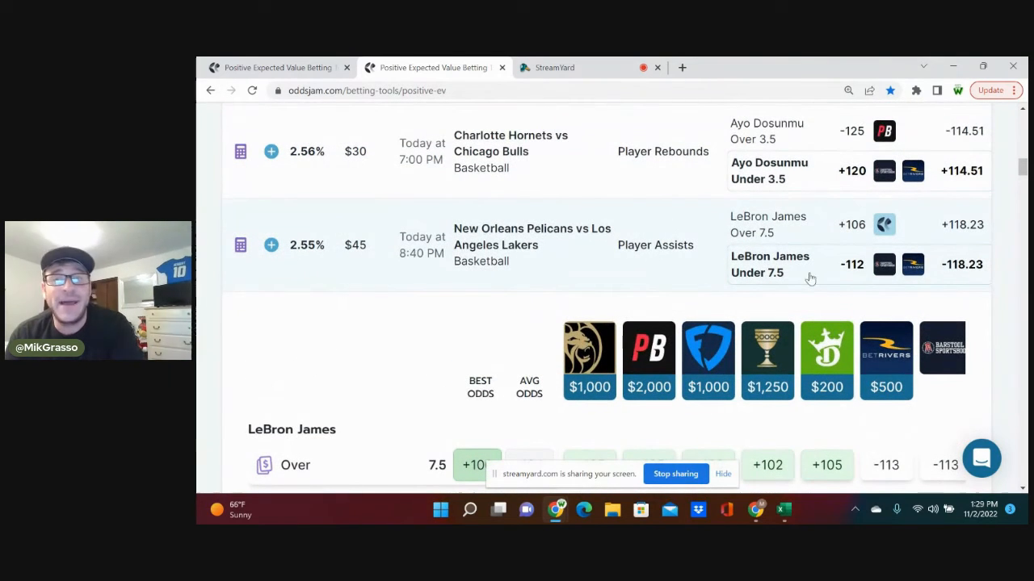
pyautogui.scroll(-3)
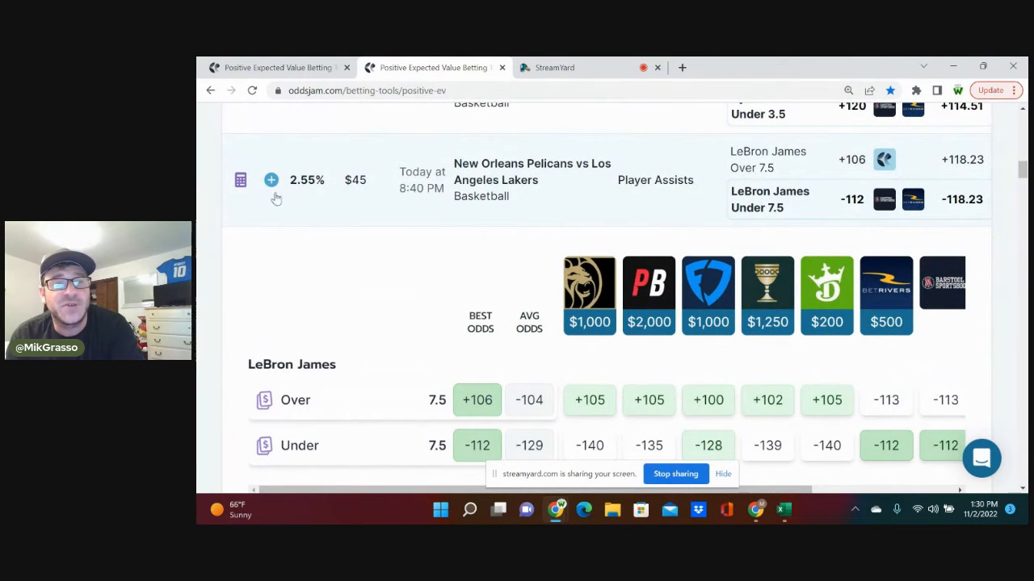
pyautogui.click(271, 180)
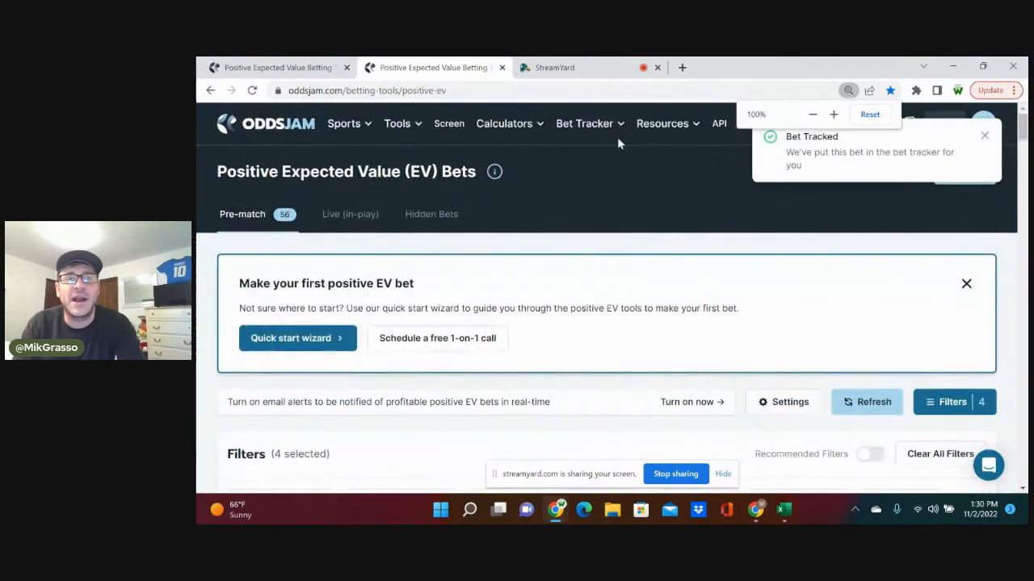
# - Go to the Bet Tracker's Bets list showing the Pelicans vs Lakers LeBron bet
pyautogui.click(584, 122)
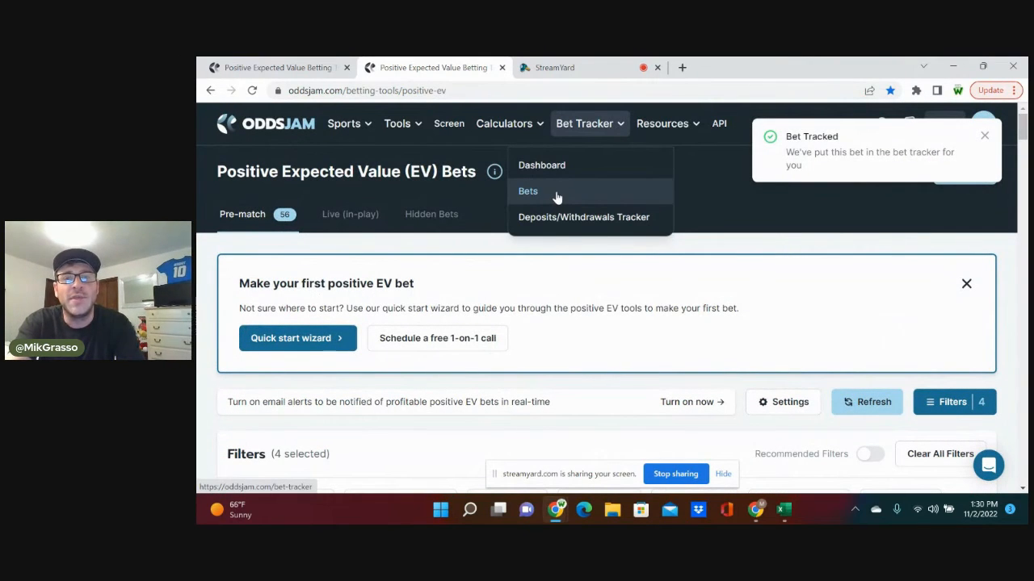
pyautogui.click(527, 191)
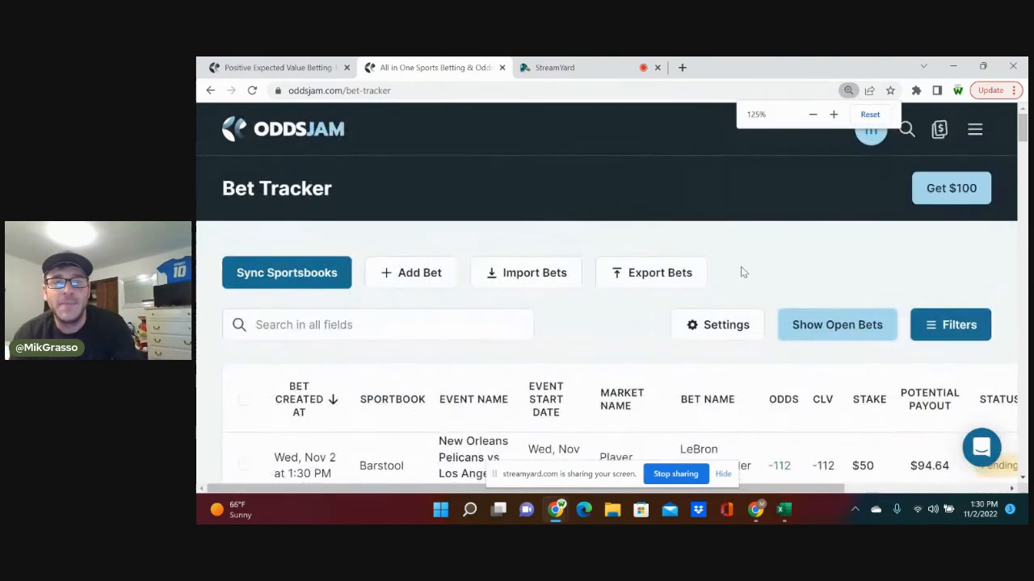
# - Scroll to the pending LeBron James, CJ McCollum and DeMar DeRozan bets
pyautogui.scroll(-3)
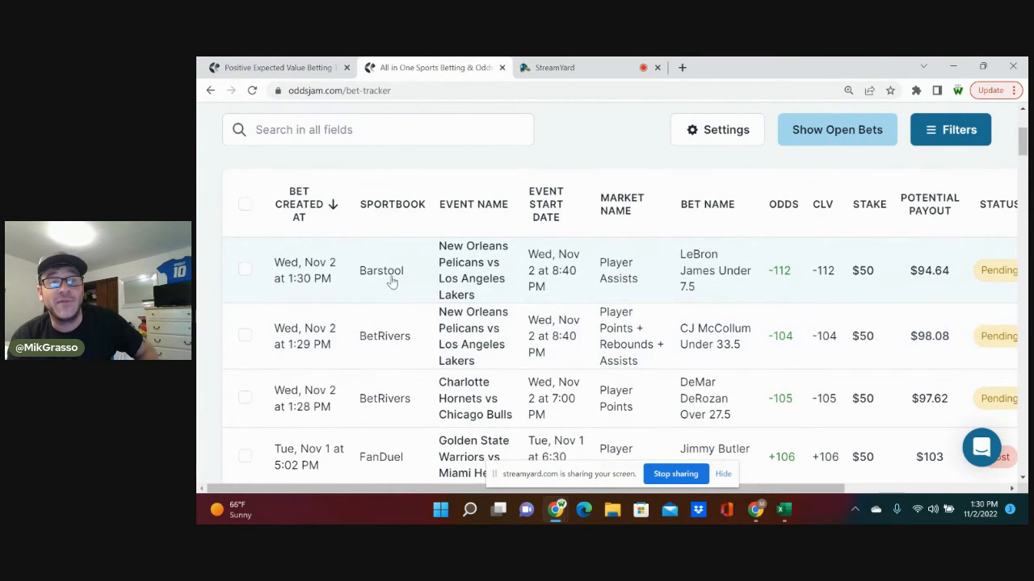
pyautogui.moveTo(794, 271)
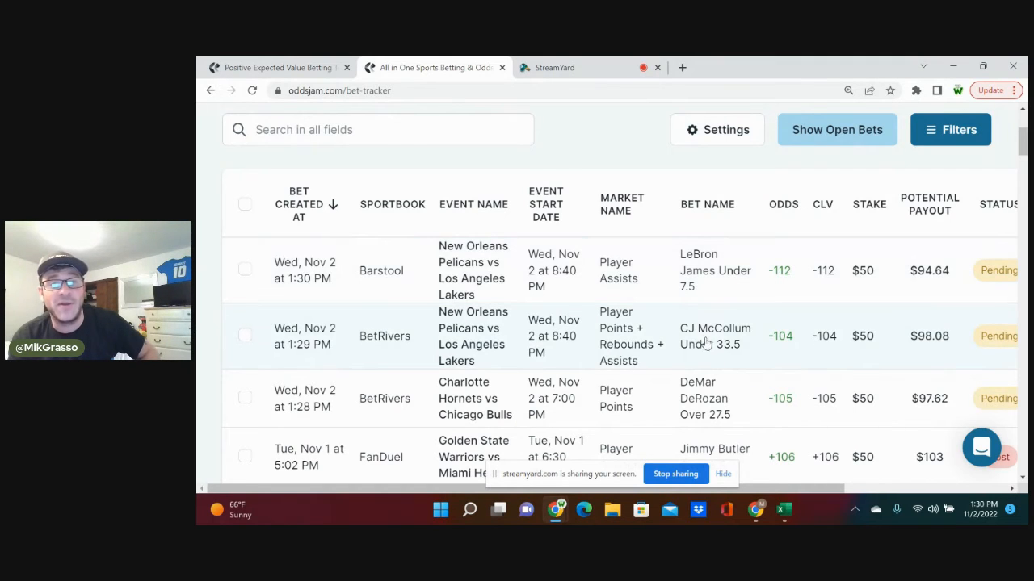
pyautogui.moveTo(762, 349)
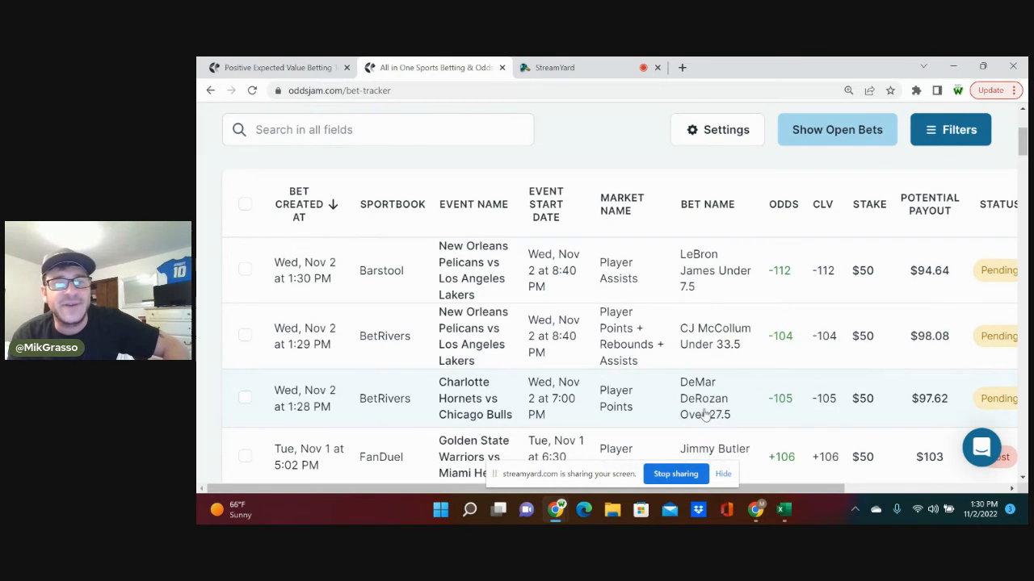
pyautogui.moveTo(654, 381)
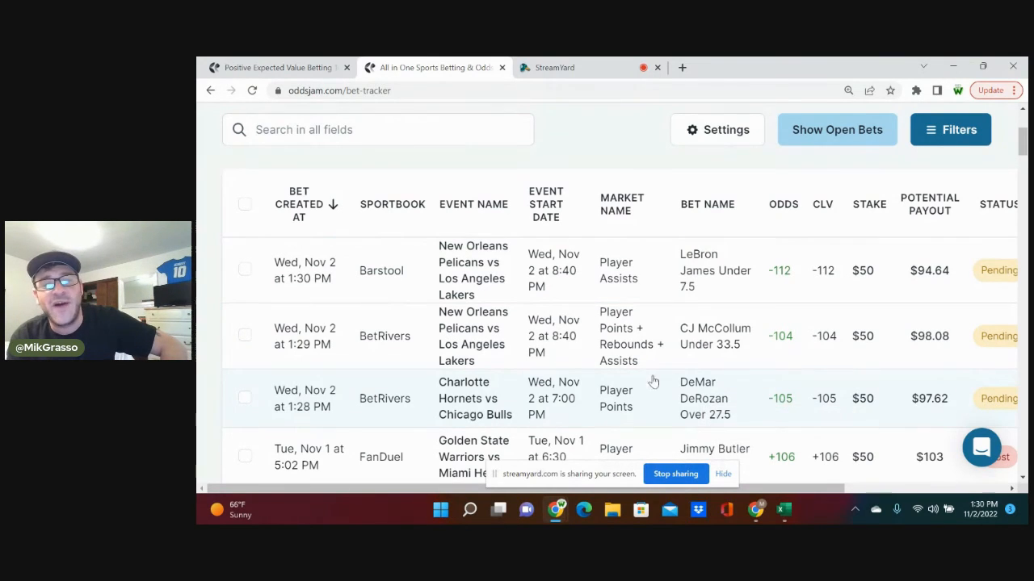
pyautogui.moveTo(798, 372)
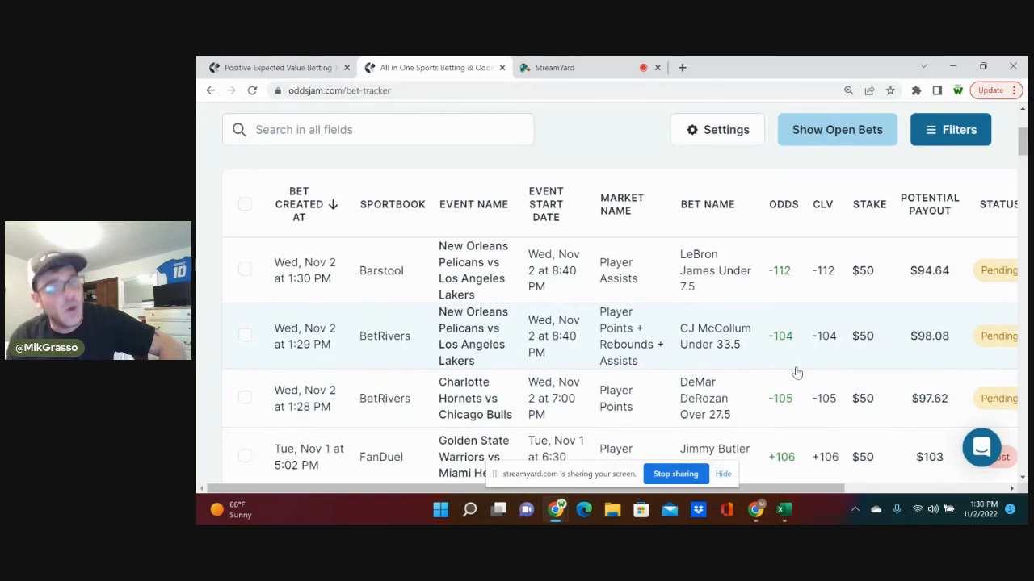